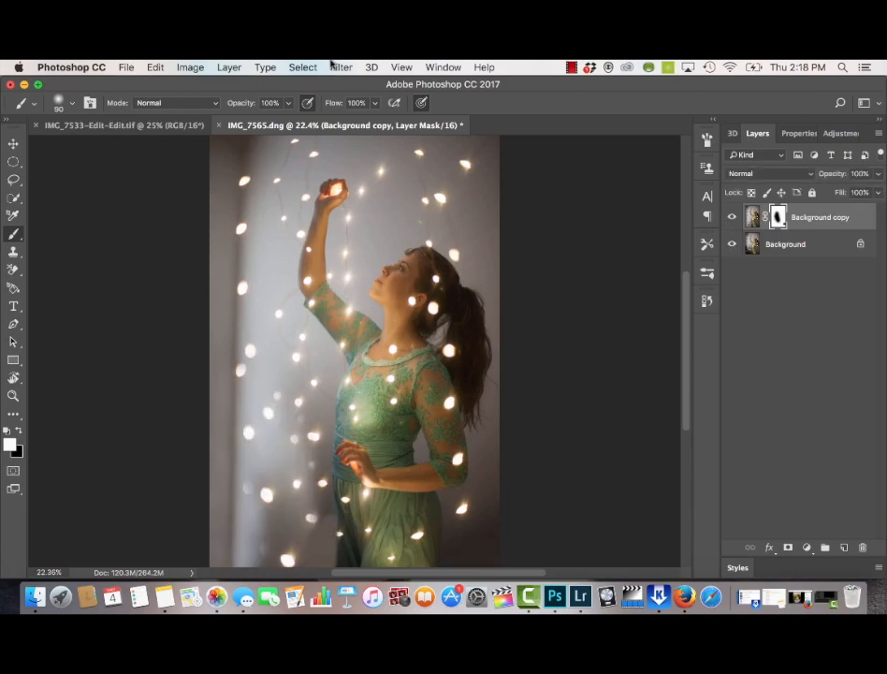
Step: Set the canvas width to 23.4 inches so the woman photo becomes square
click(190, 66)
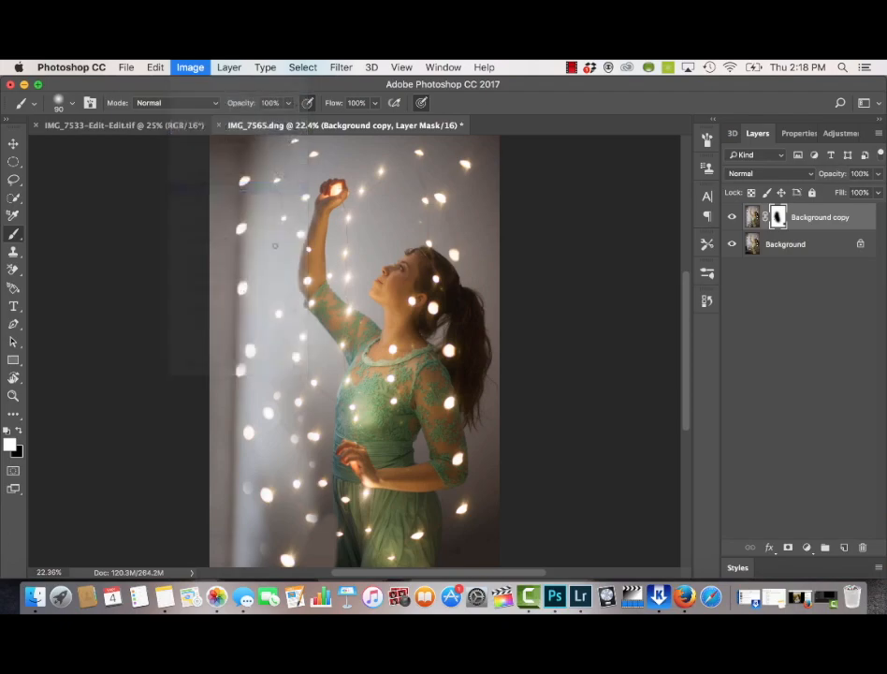
click(190, 67)
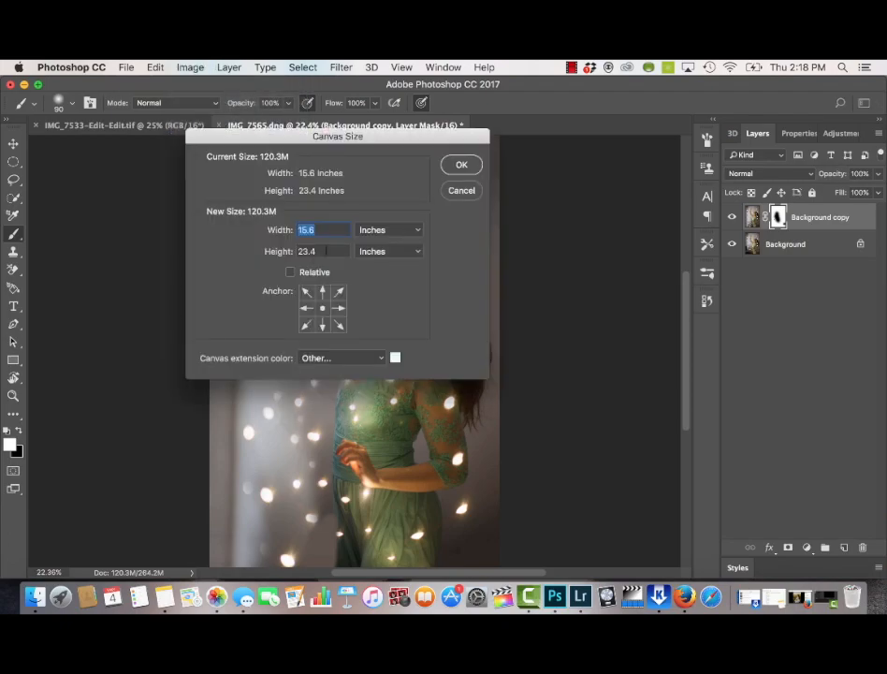
text(23.4)
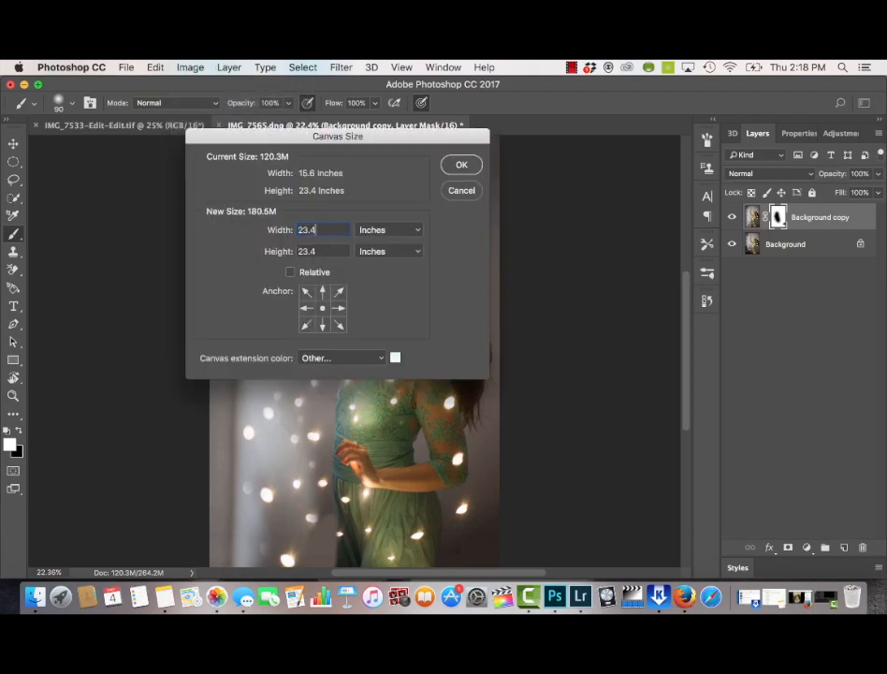
click(461, 164)
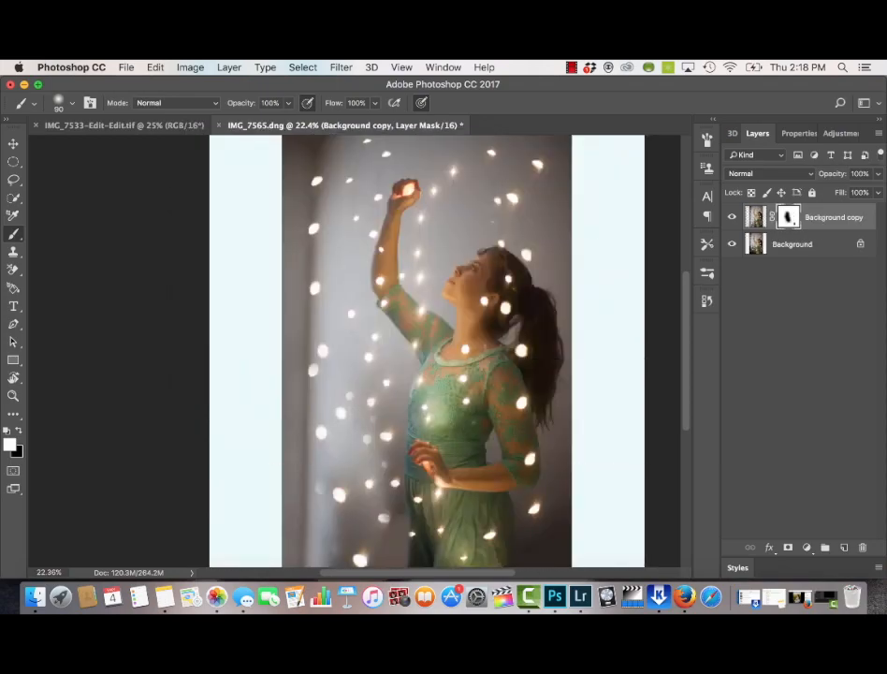
Step: Select the upper bokeh-lights area in the bokeh photo for copying into the composite
click(525, 124)
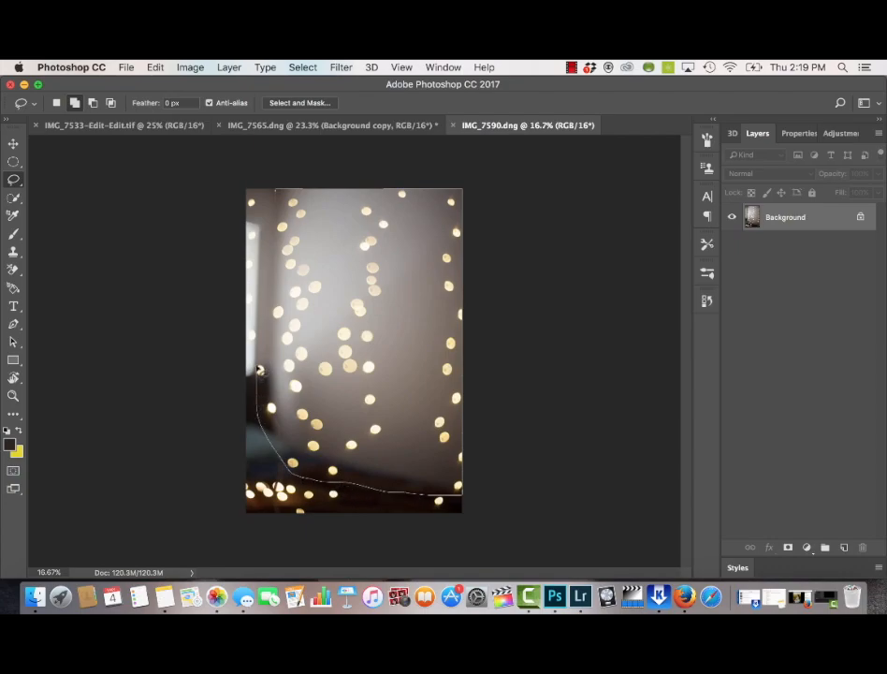
click(323, 124)
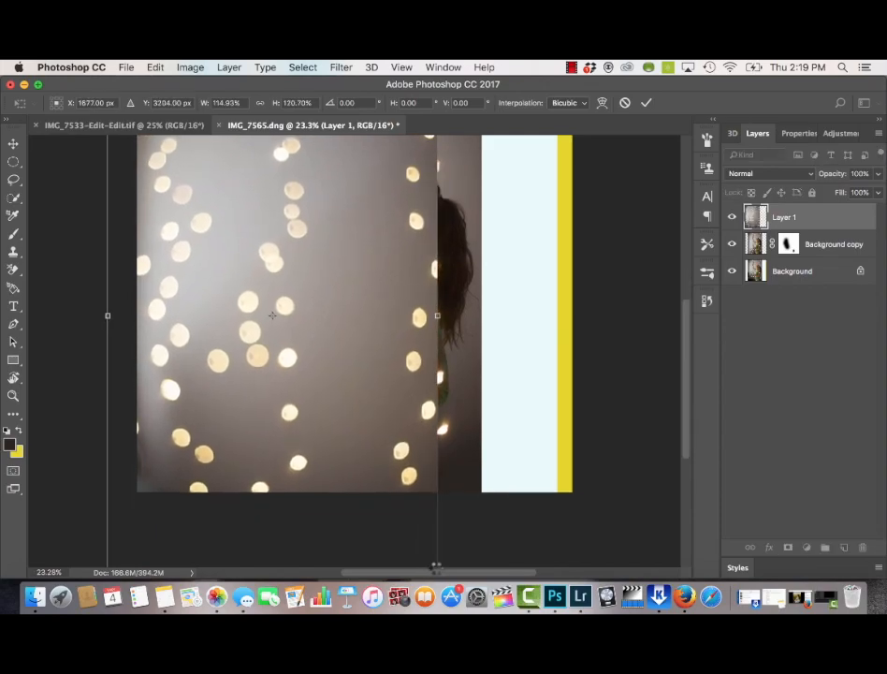
Step: Commit the pasted bokeh layer's transform over the blank left side
click(768, 173)
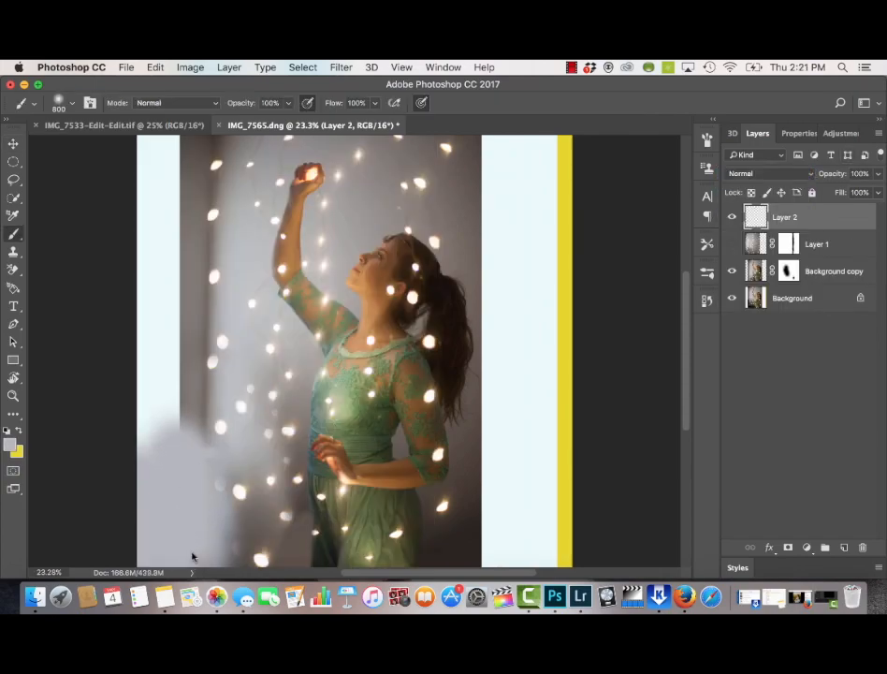
mouse_move(149, 473)
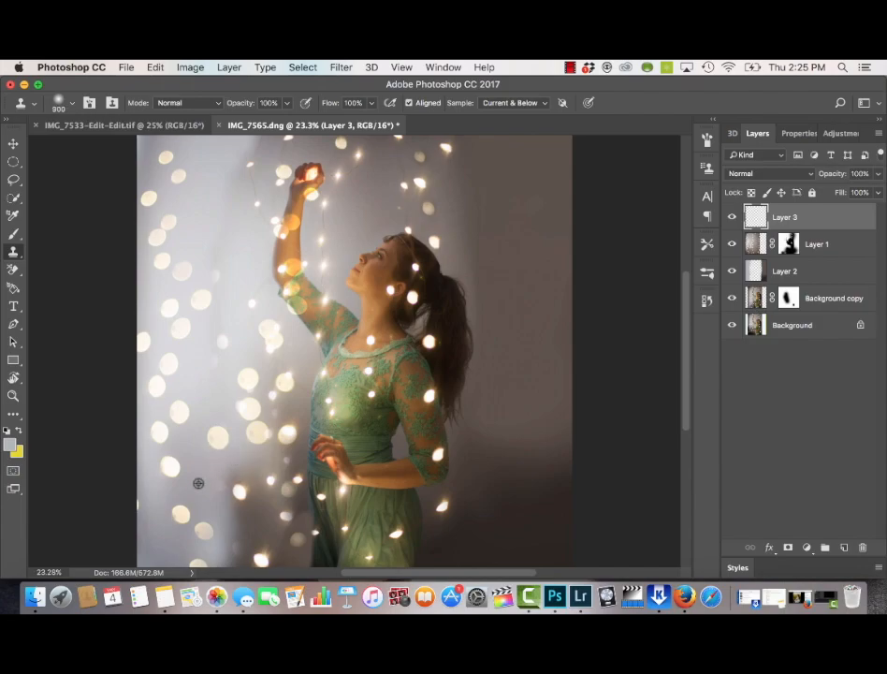
mouse_move(176, 531)
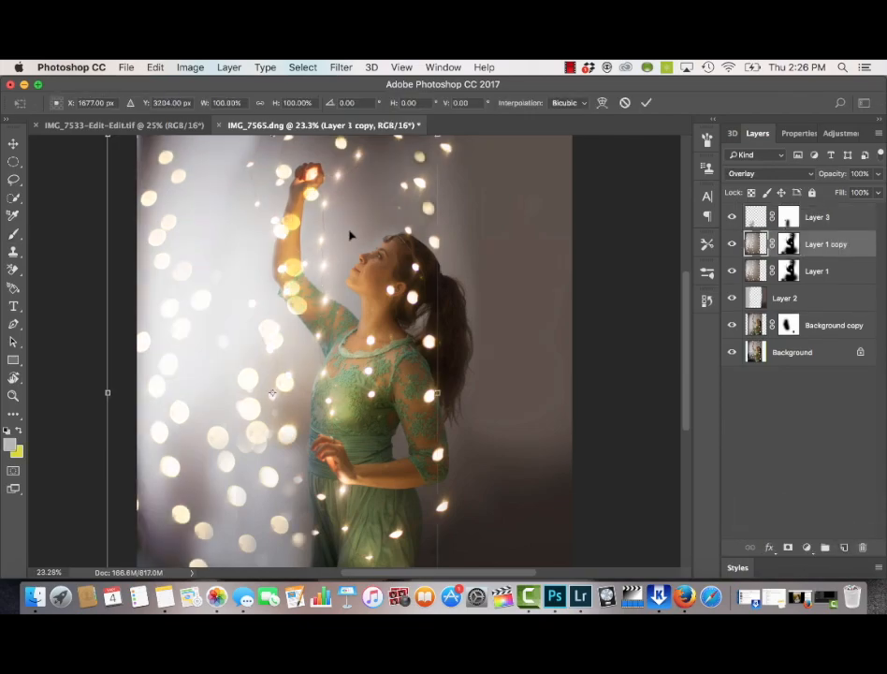
Step: Commit the duplicated Overlay bokeh layer's transform over the right side
click(155, 67)
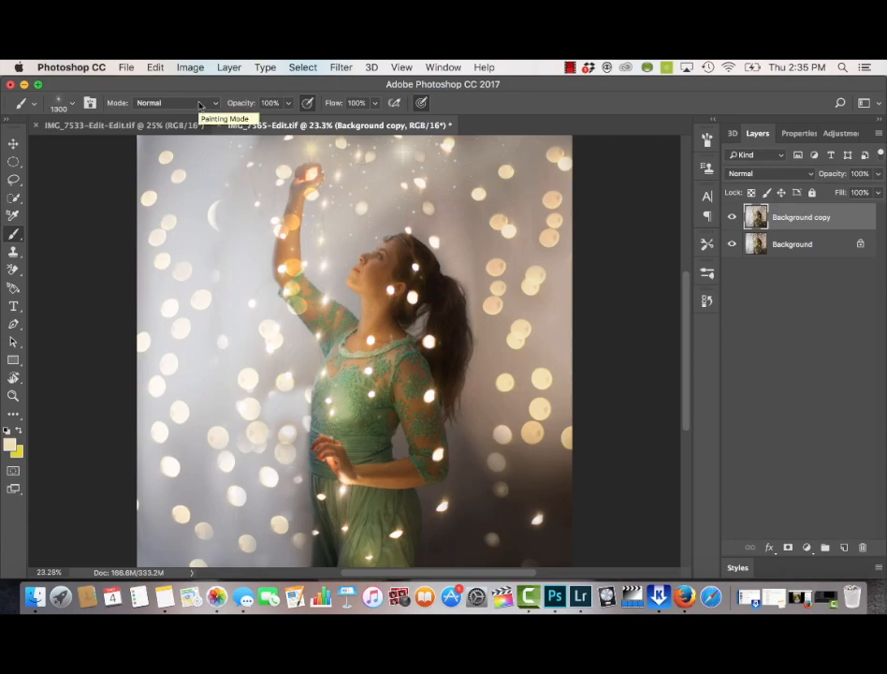
mouse_move(90, 103)
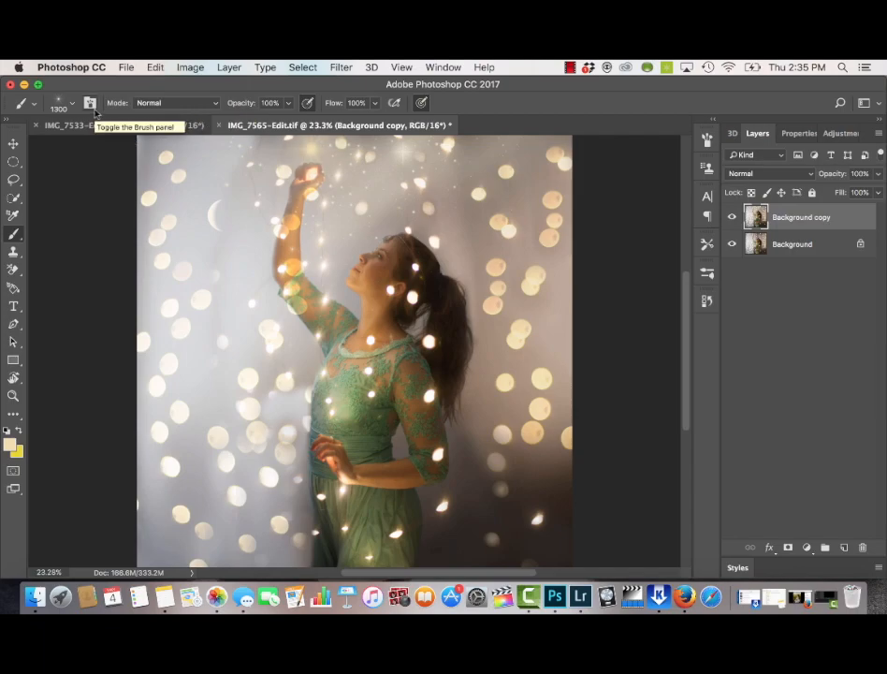
Step: Choose a star brush in the Brush panel for stamping sparkles along the bottom
click(88, 103)
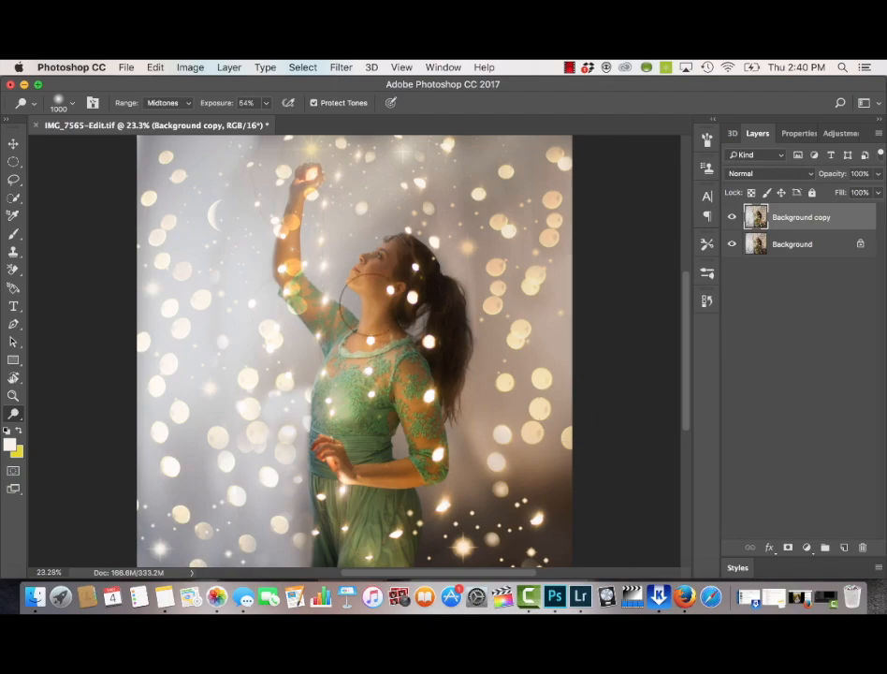
mouse_move(518, 270)
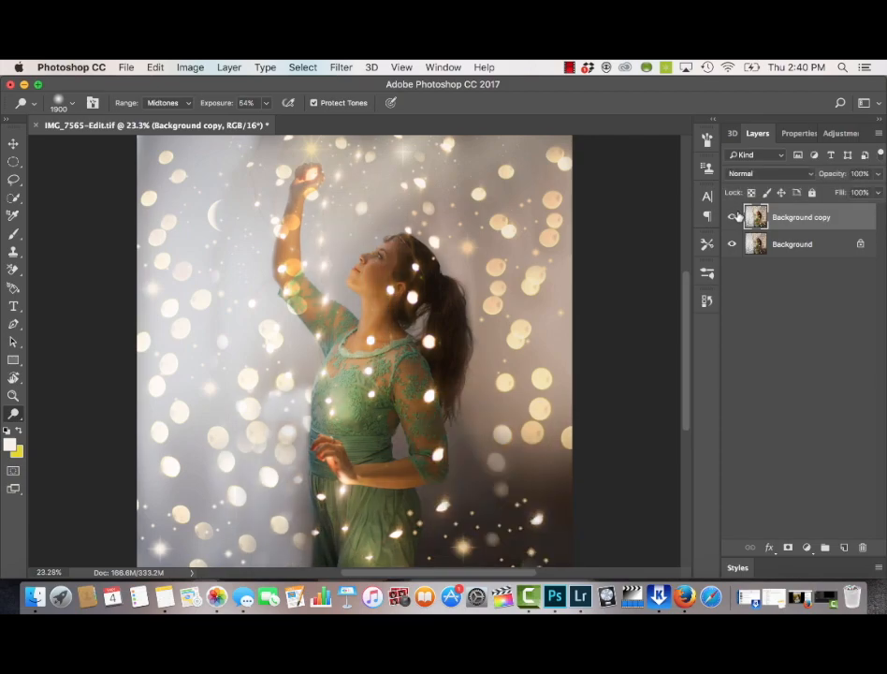
Step: Toggle the Background copy layer to compare the dodged lights with the original
click(733, 216)
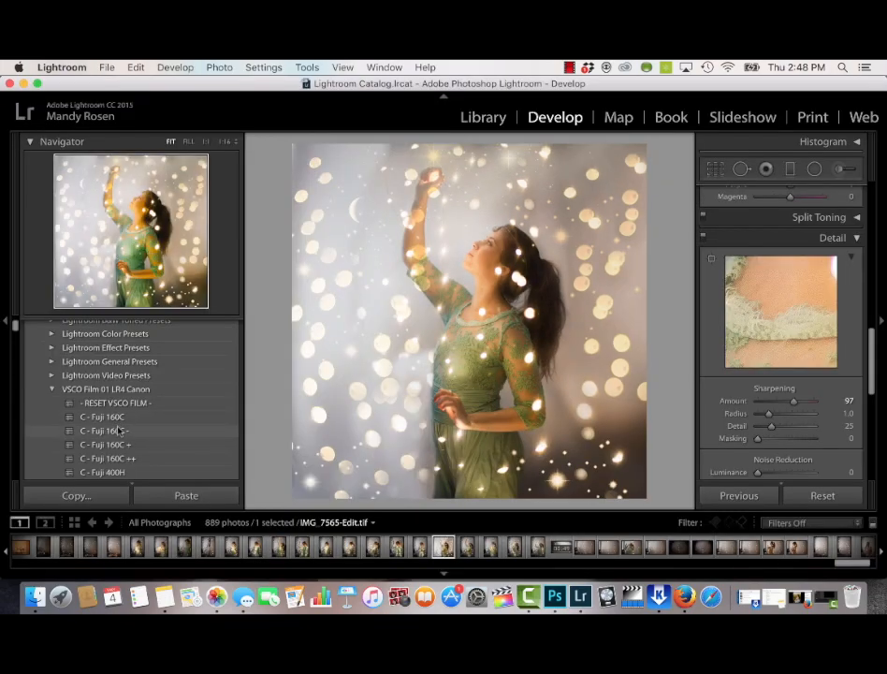
Step: Try Fuji 160C, then apply the VSCO C - Portra 400 Night + preset for a cool blue look
click(103, 430)
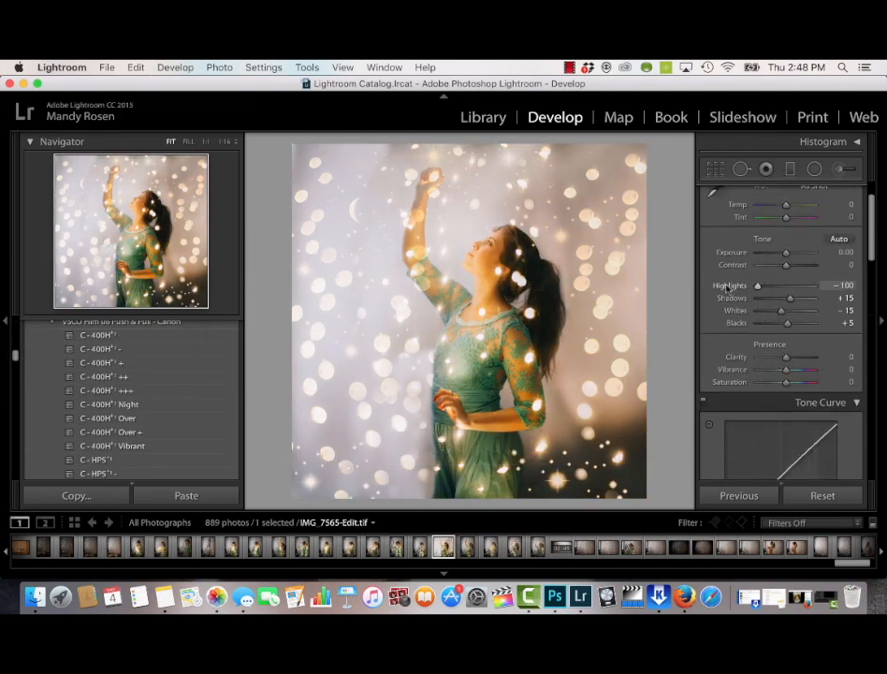
click(817, 168)
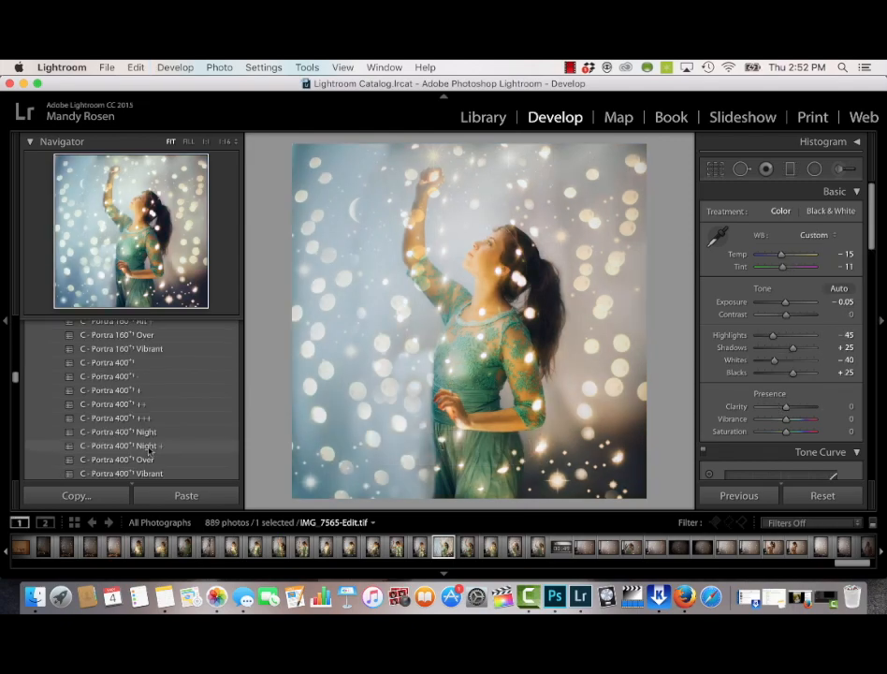
click(123, 446)
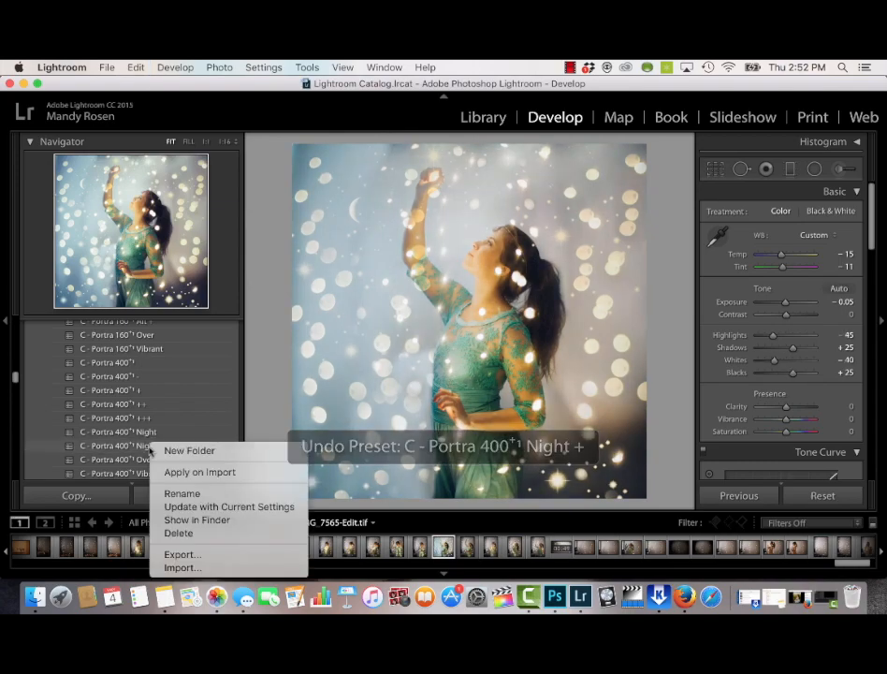
click(119, 445)
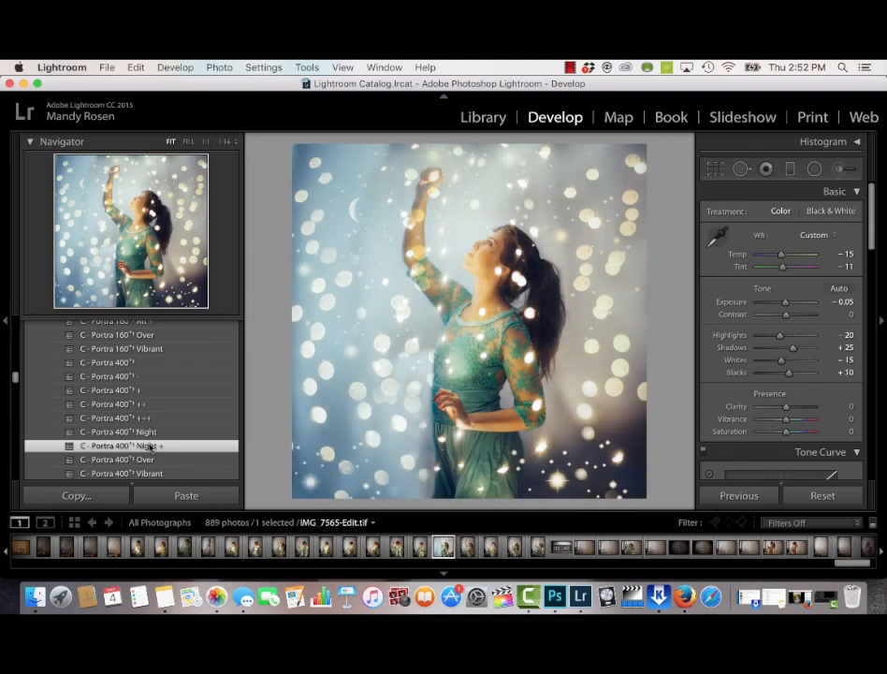
click(555, 596)
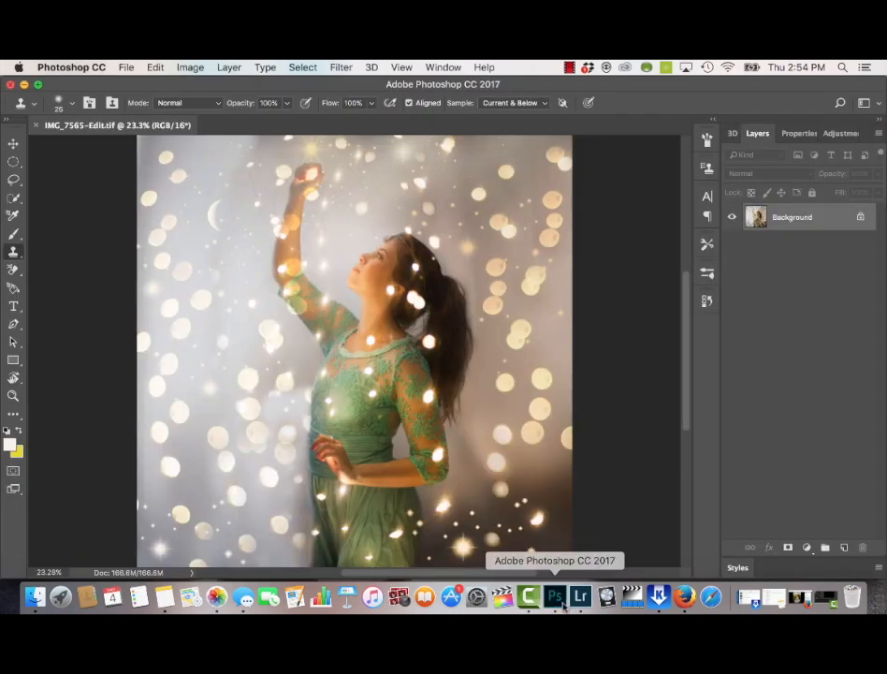
Step: Flip between Lightroom and Photoshop to compare the blue-toned version with the warm original
click(579, 596)
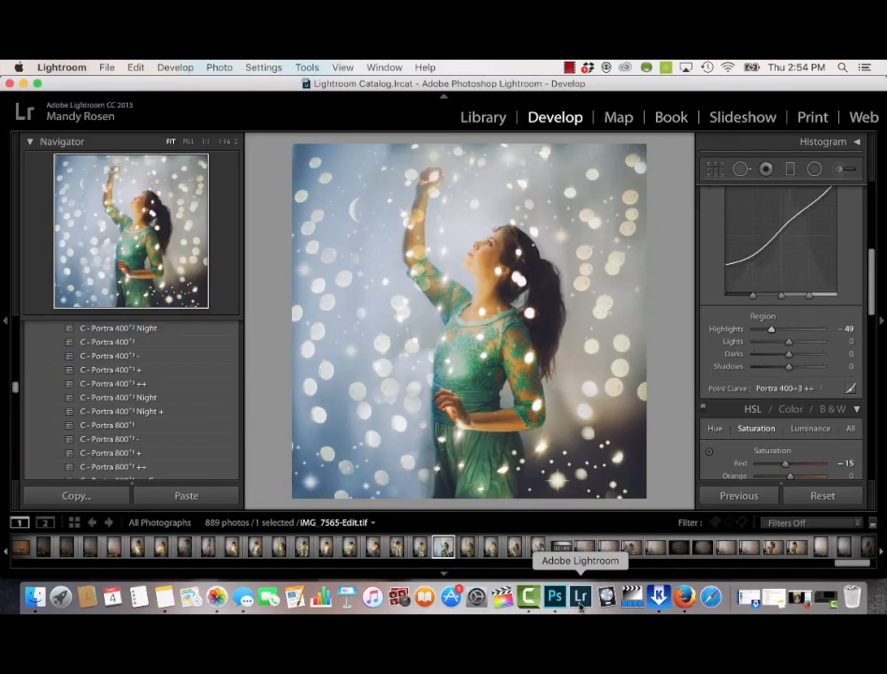
click(554, 596)
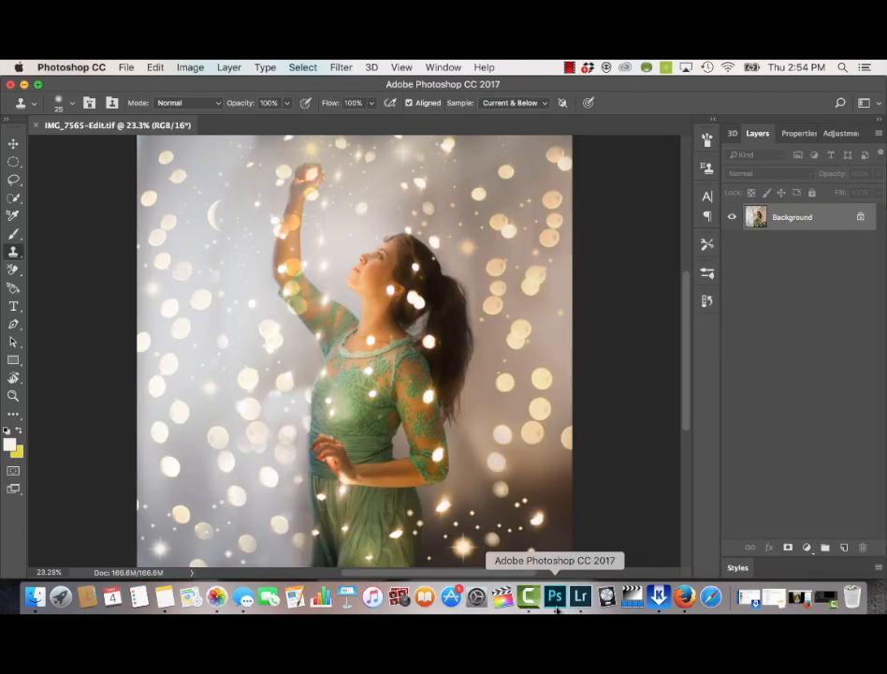
click(580, 596)
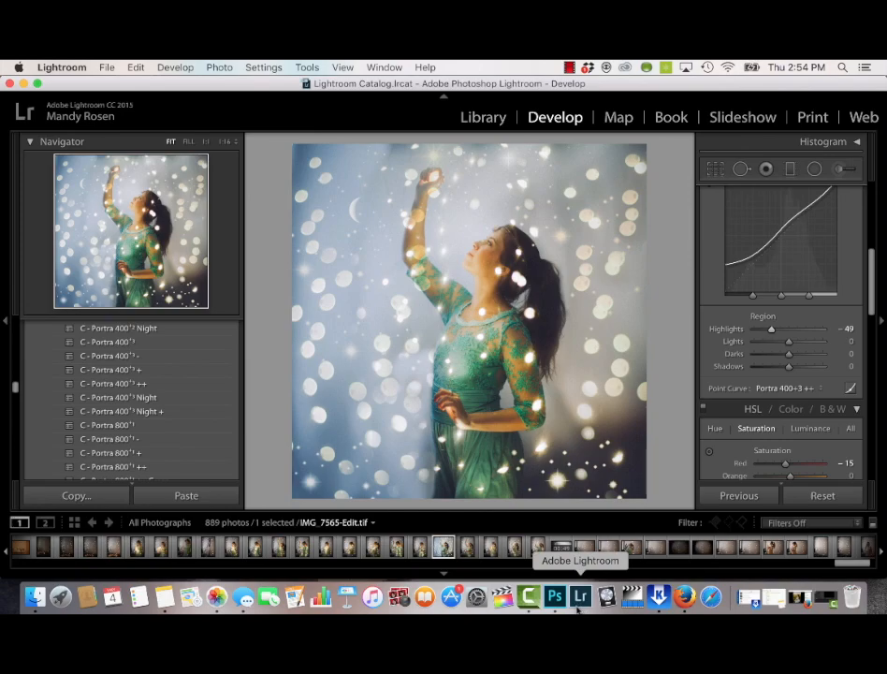
click(555, 596)
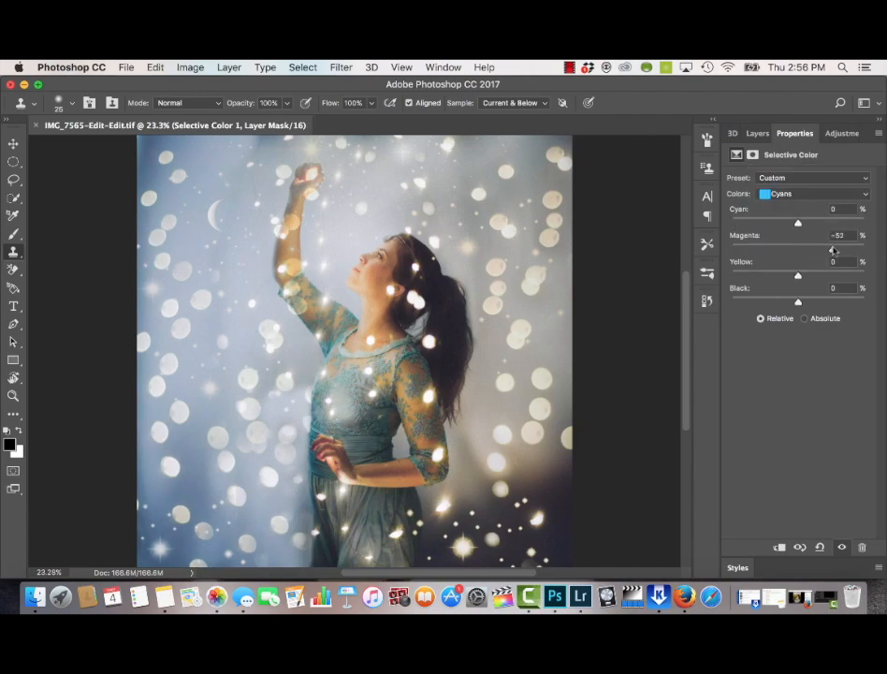
Step: In Selective Color adjust Blues and add Cyan +36 to Whites, then compare with and without it
click(833, 193)
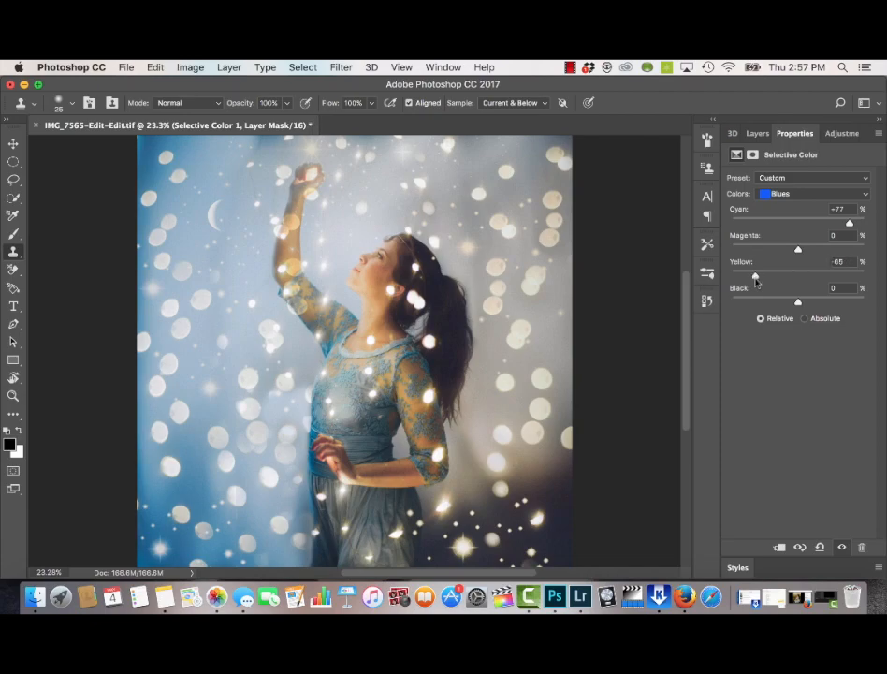
click(810, 194)
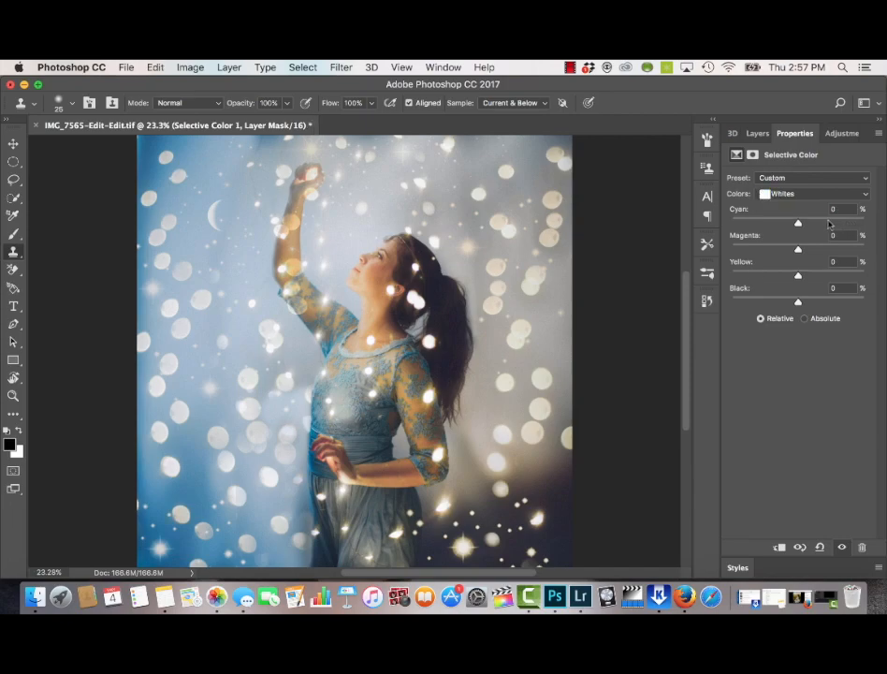
drag(797, 222, 768, 223)
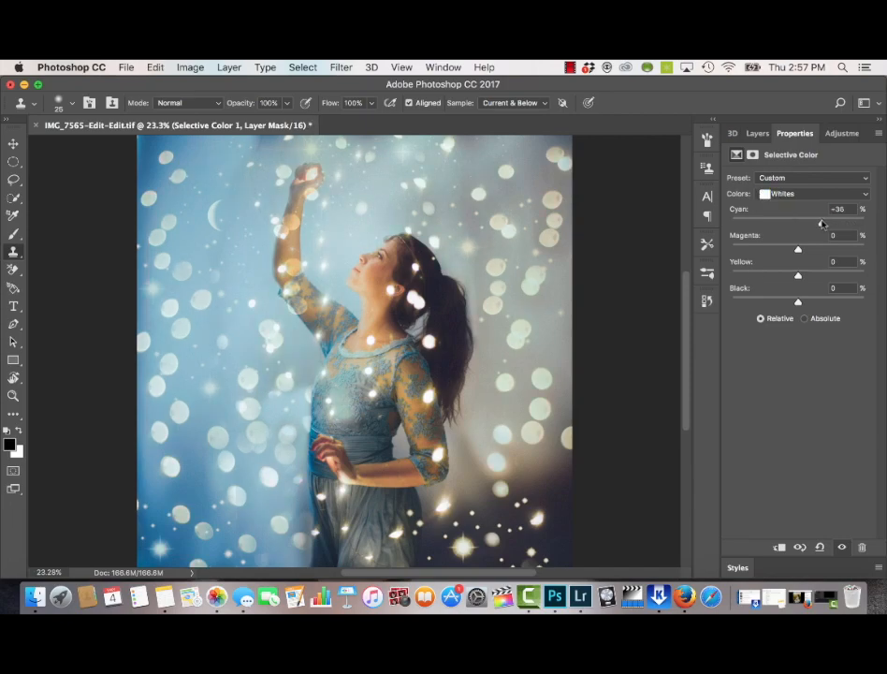
drag(799, 249, 829, 249)
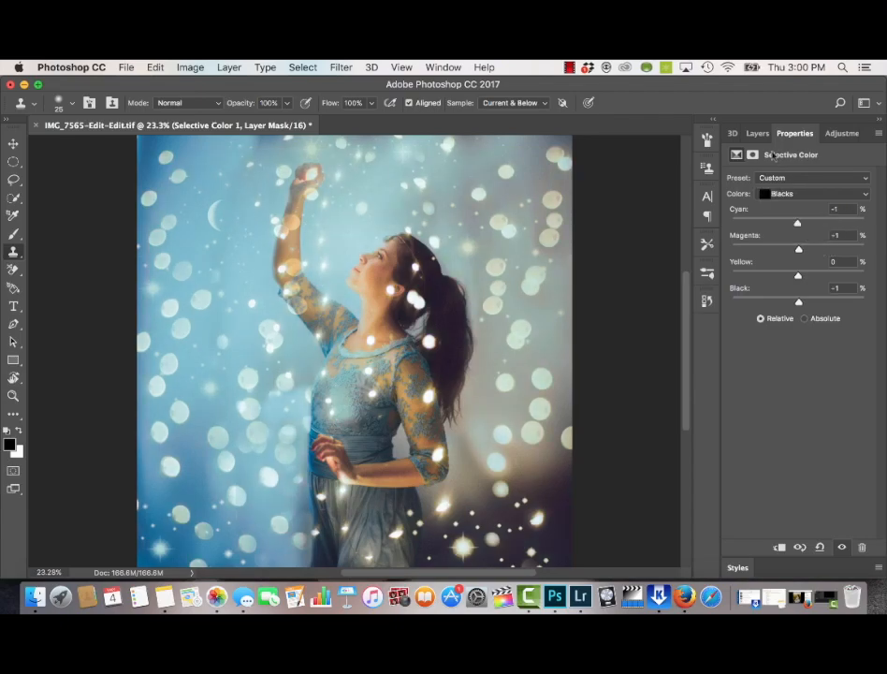
click(759, 132)
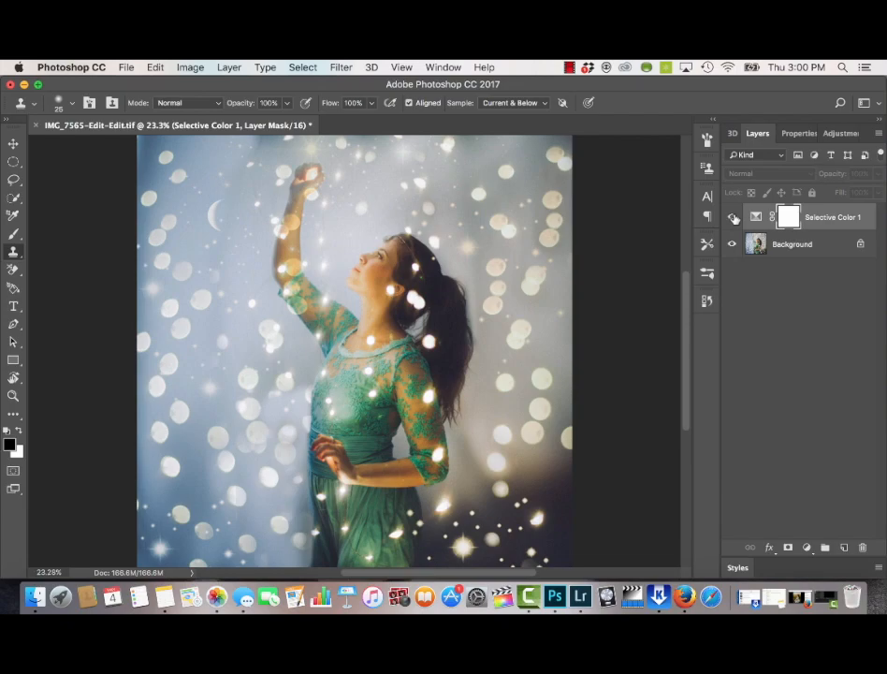
click(580, 596)
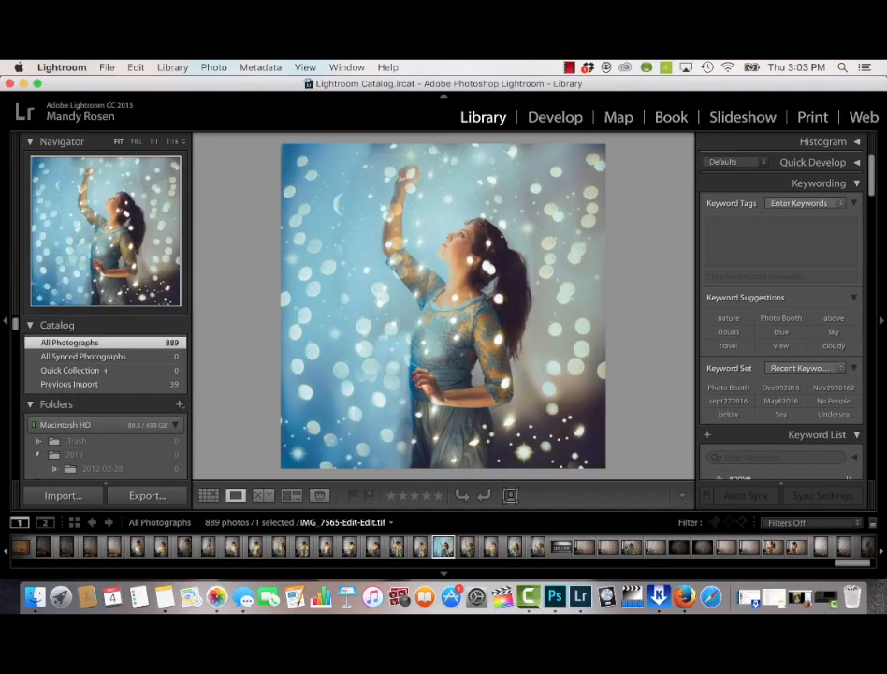